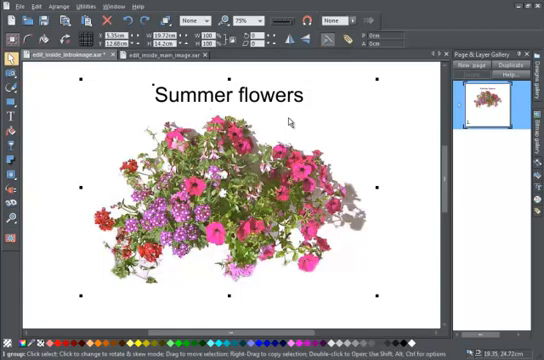
Open the objective group from the main image in Edit Inside and zoom in on it.
left_click(232, 125)
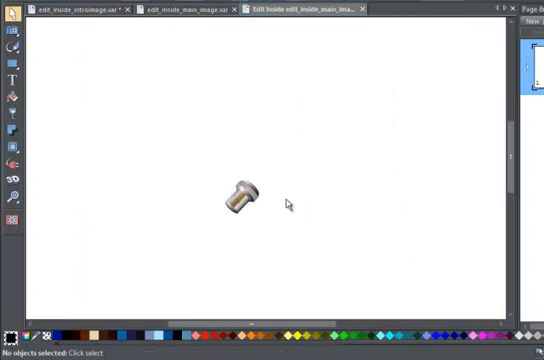
left_click(12, 193)
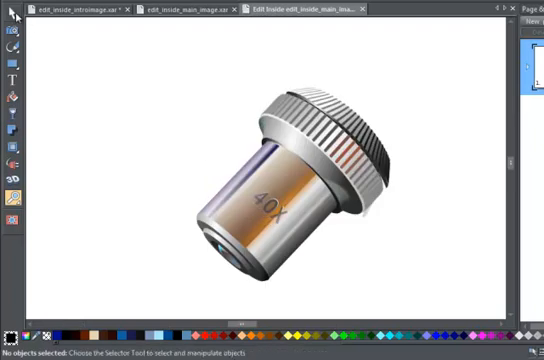
left_click(270, 195)
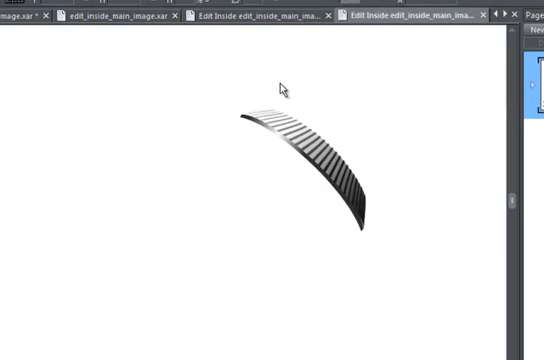
mouse_move(479, 44)
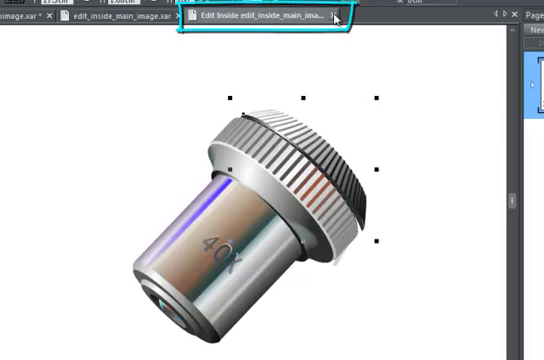
Close the objective's Edit Inside document tab to trigger the save-changes prompt.
left_click(334, 17)
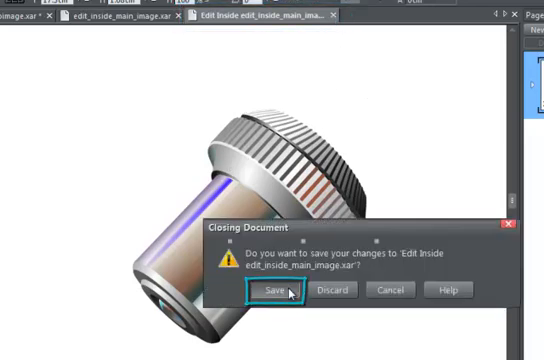